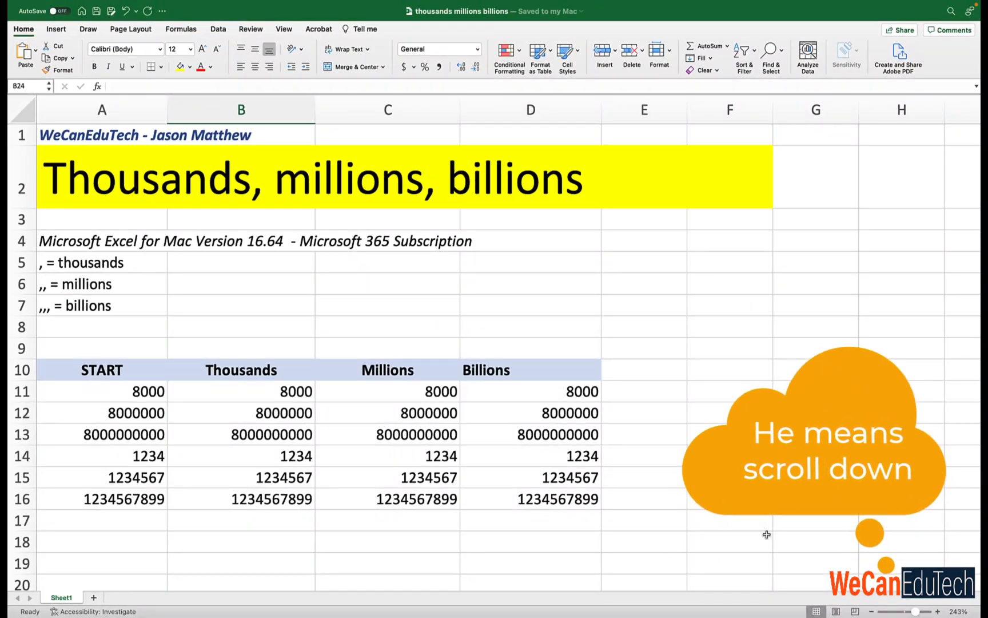
Select the Thousands values B11:B16 and open Format Cells on the Number tab.
{"action": "scroll", "scroll_direction": "down", "scroll_amount": 3}
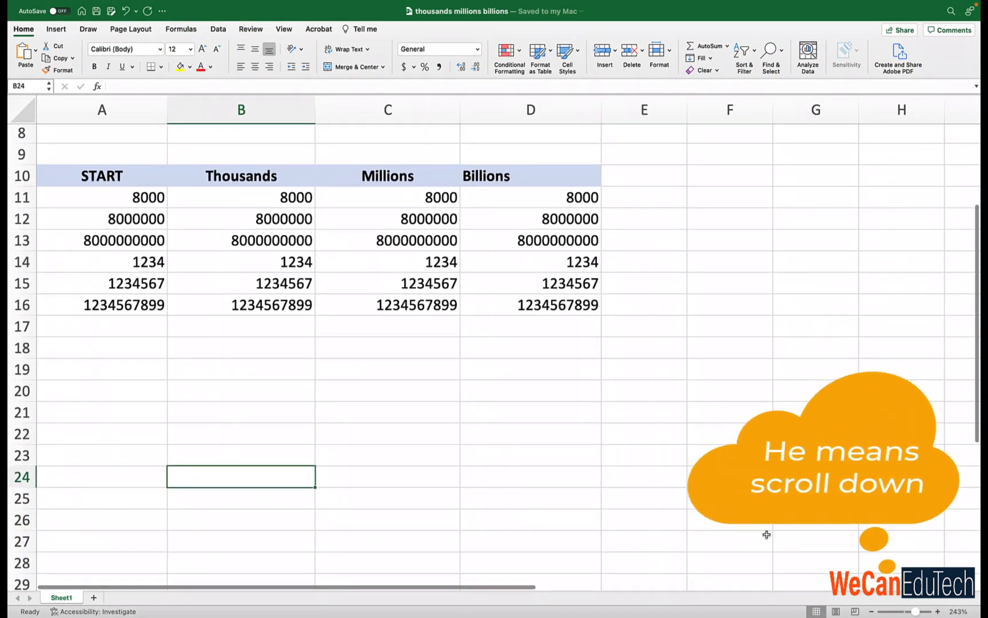
{"action": "scroll", "scroll_direction": "down", "scroll_amount": 3}
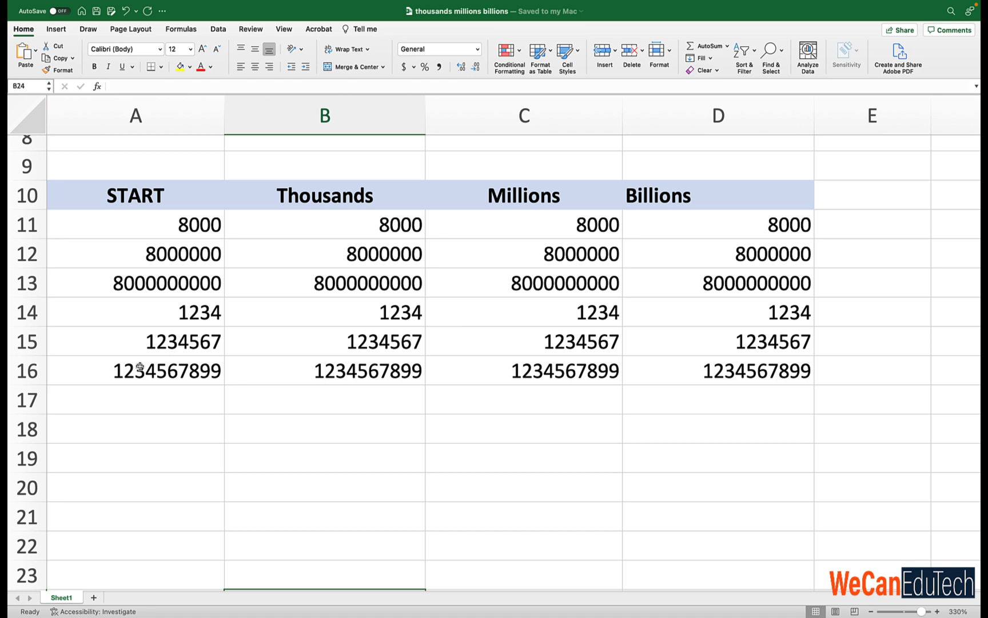
{"action": "mouse_move", "coordinate": [283, 213]}
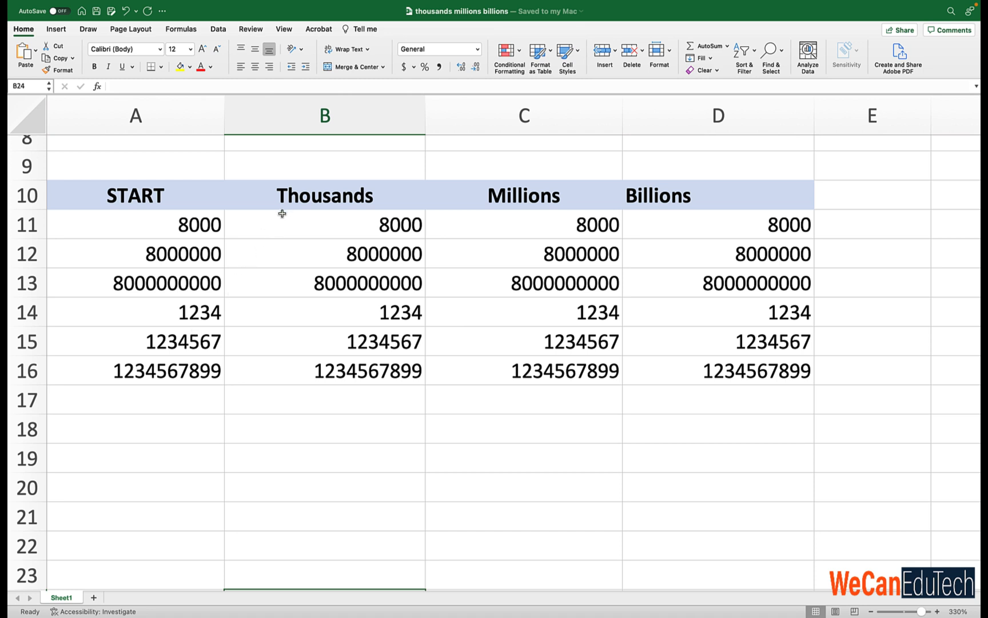
{"action": "mouse_move", "coordinate": [309, 222]}
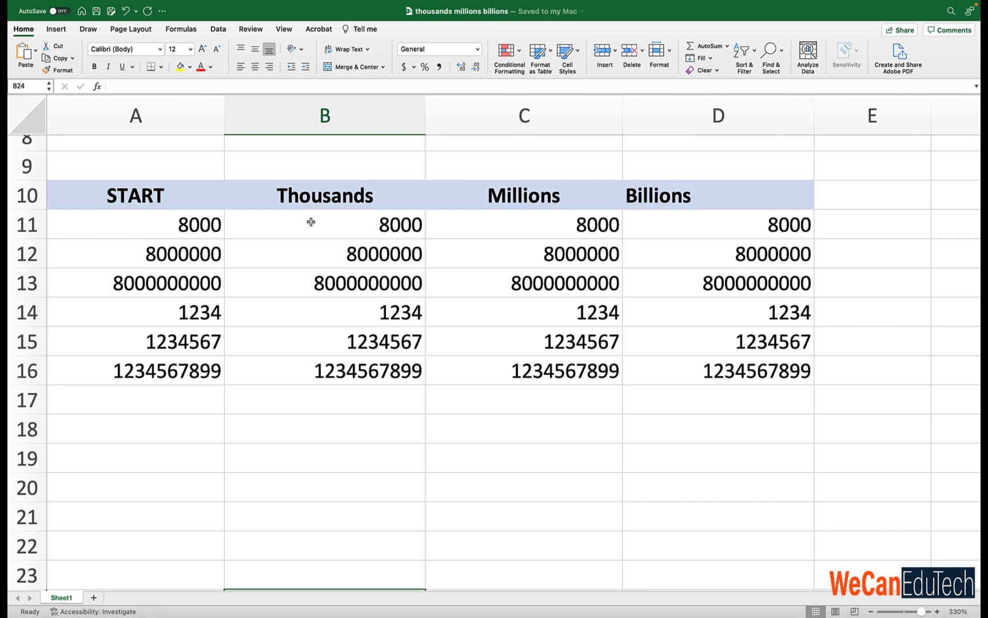
{"action": "left_click", "coordinate": [377, 221]}
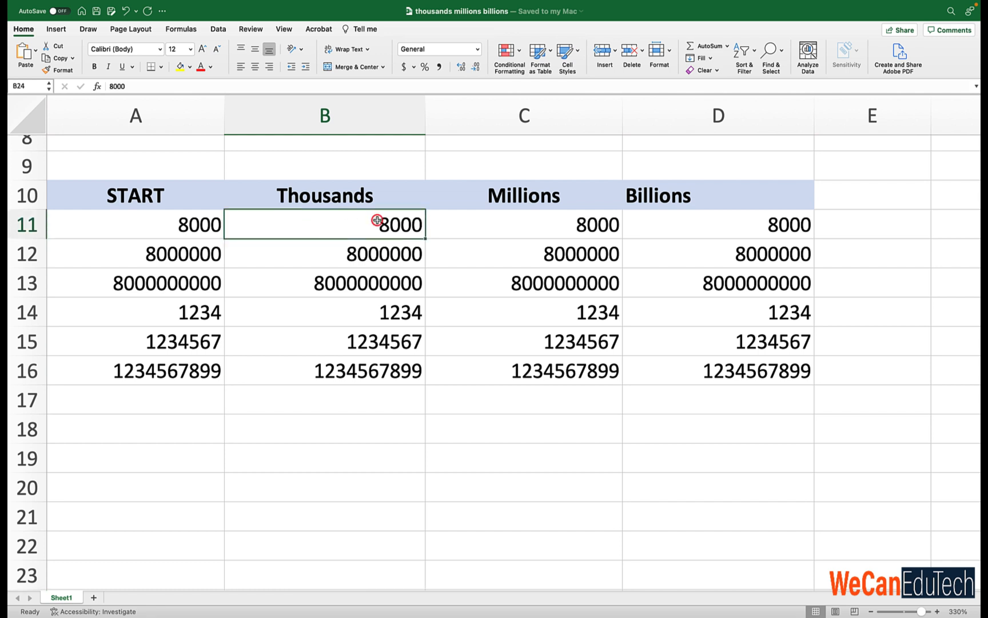
{"action": "left_click_drag", "start_coordinate": [324, 224], "coordinate": [324, 370]}
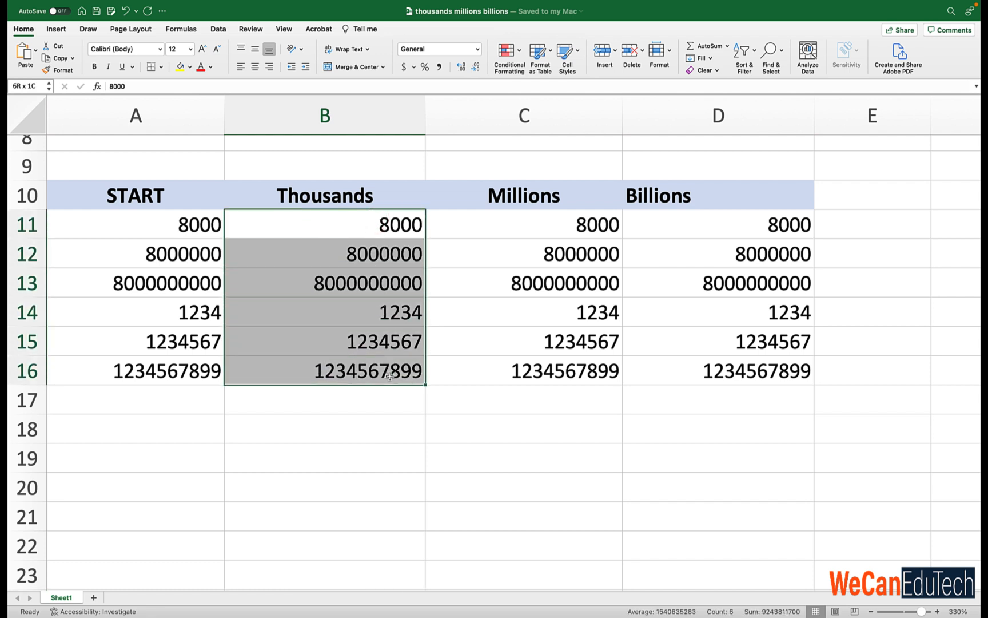
{"action": "left_click", "coordinate": [323, 224]}
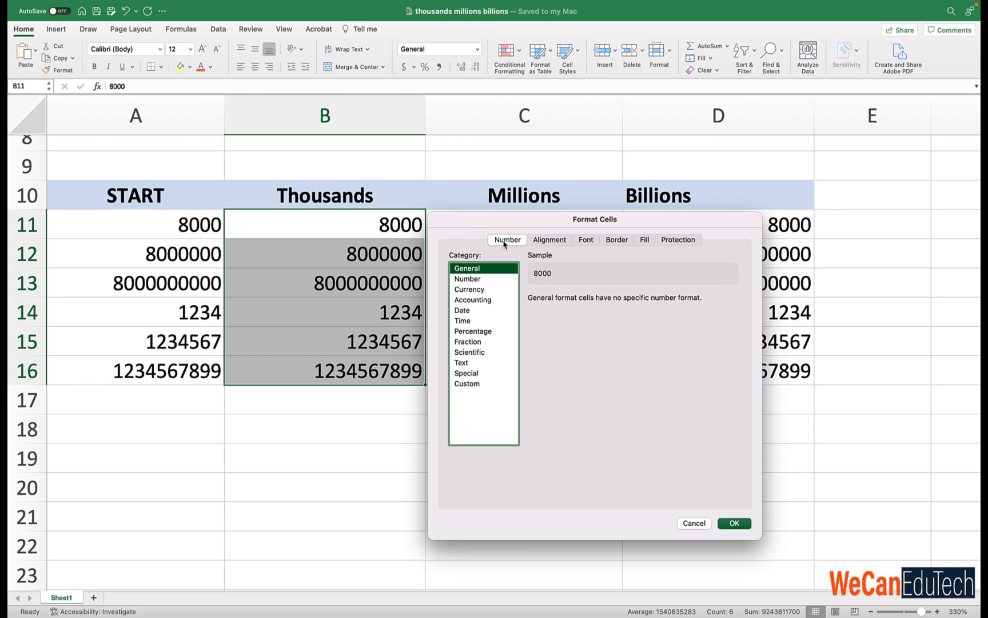
{"action": "mouse_move", "coordinate": [514, 328]}
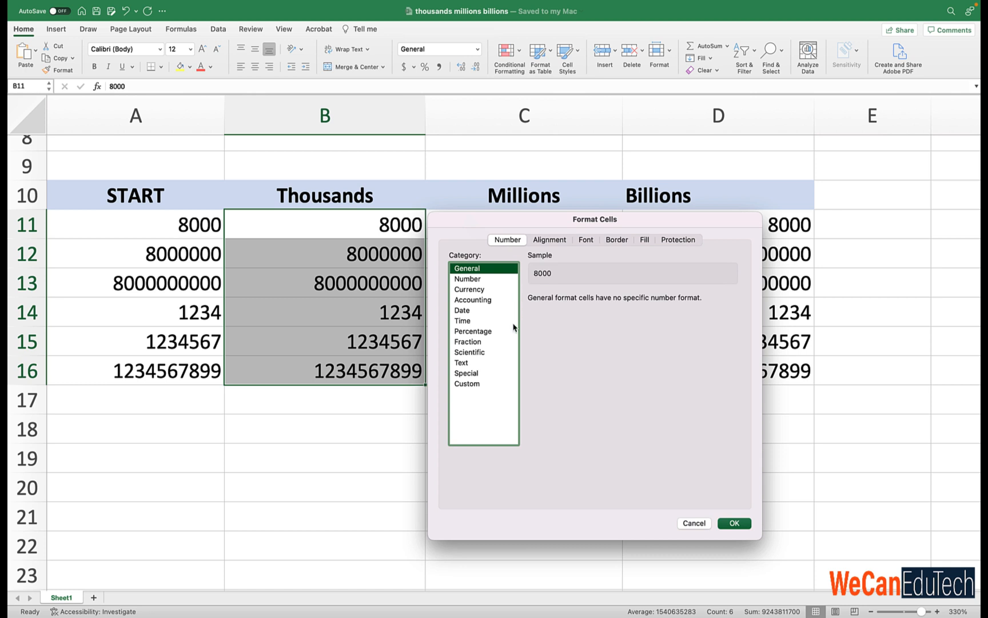
Choose the Custom category and replace General with the format #,"K".
{"action": "left_click", "coordinate": [467, 384]}
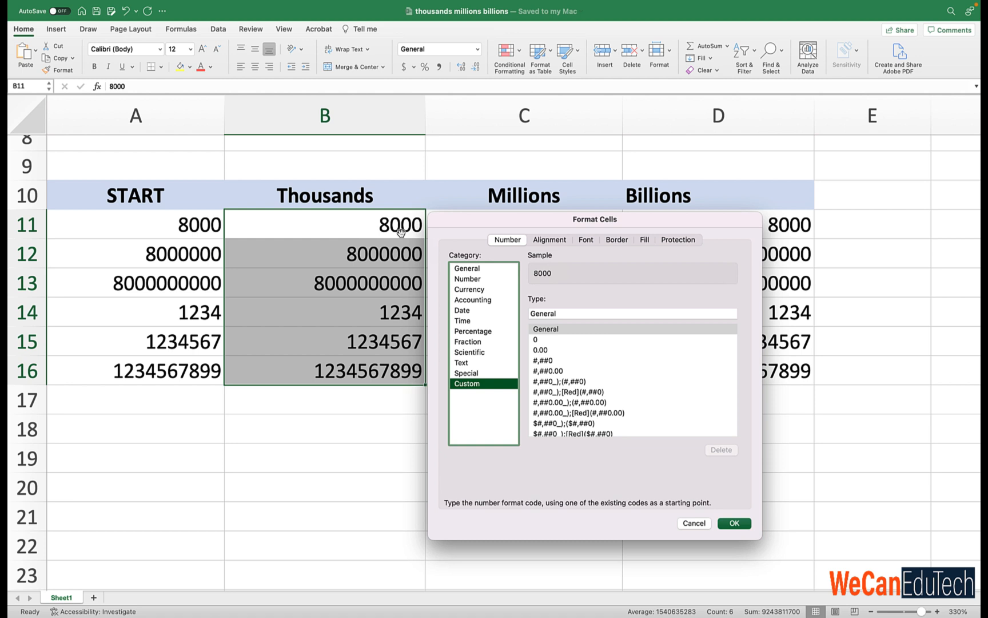
{"action": "mouse_move", "coordinate": [547, 281]}
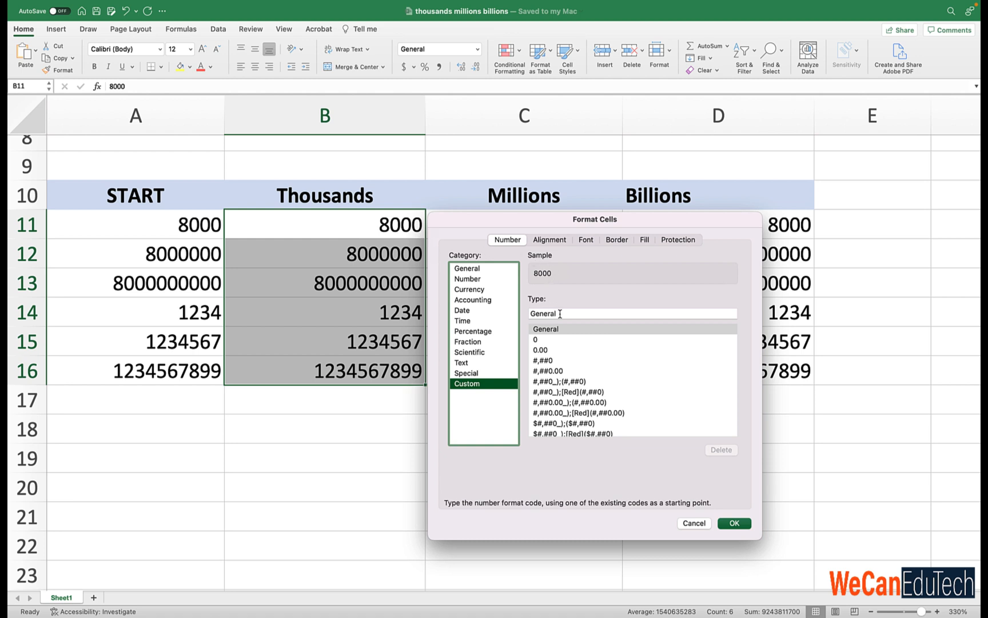
{"action": "mouse_move", "coordinate": [543, 281]}
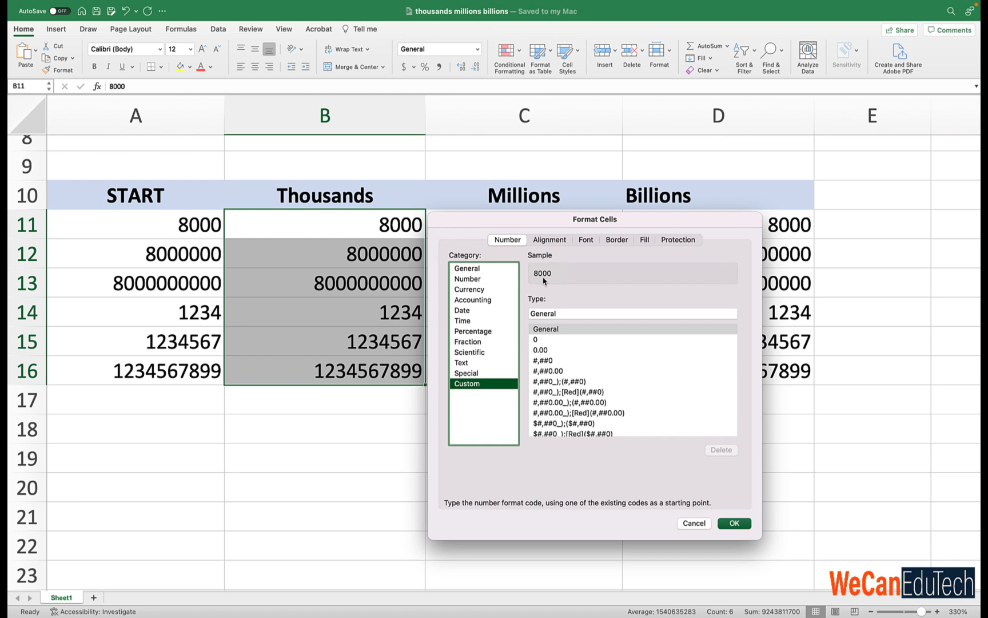
{"action": "left_click", "coordinate": [631, 313]}
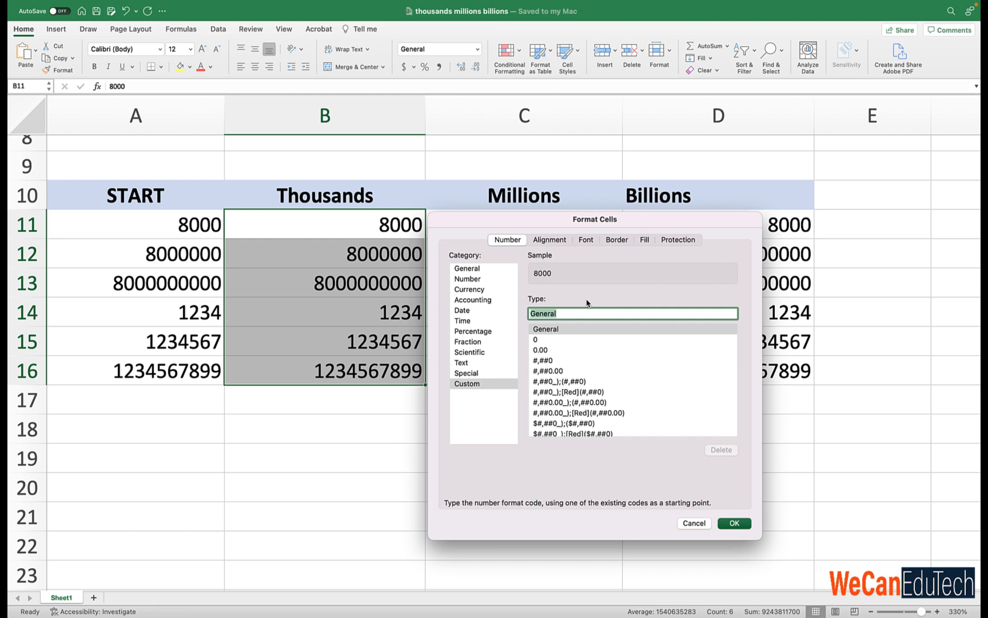
{"action": "type", "text": "#"}
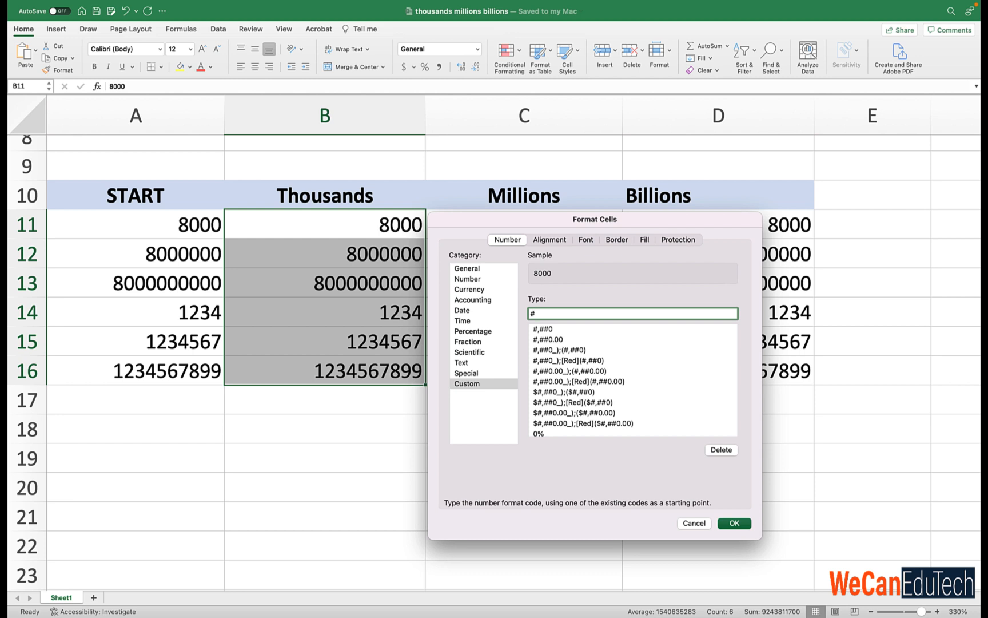
{"action": "type", "text": ","}
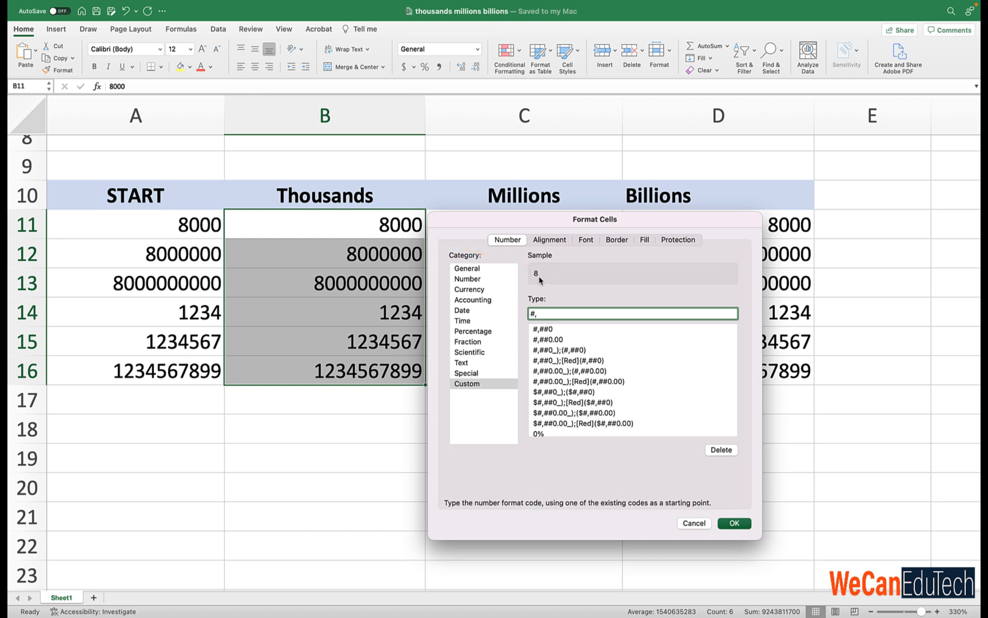
{"action": "key", "text": "Backspace"}
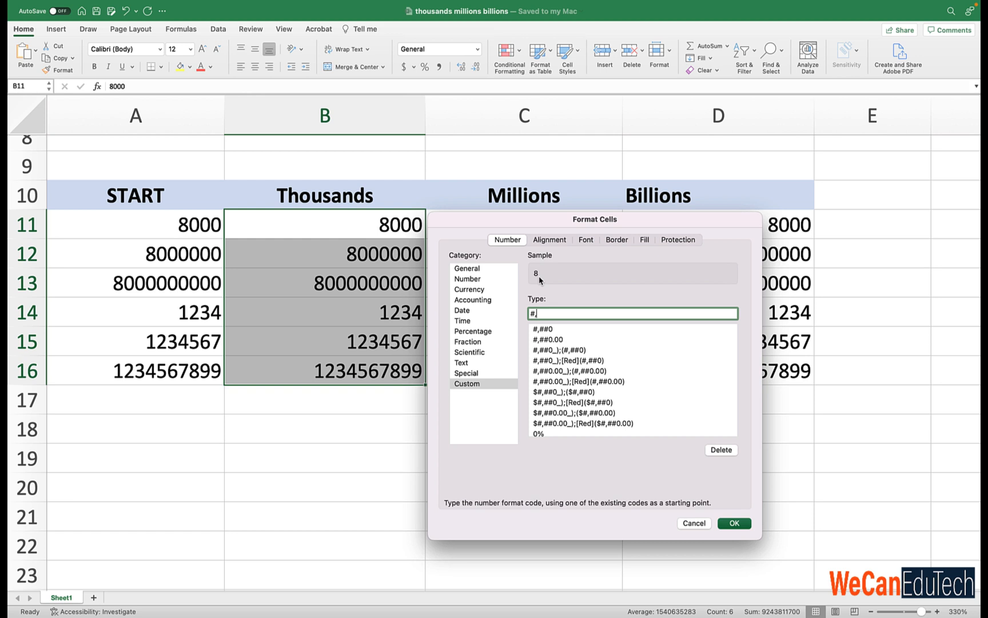
{"action": "type", "text": ","}
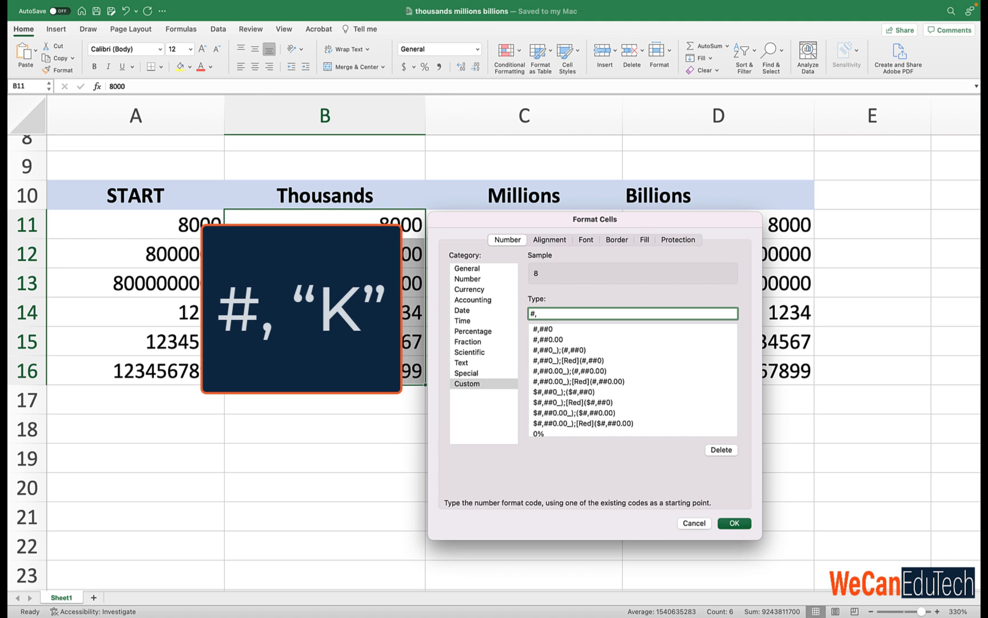
{"action": "type", "text": "\""}
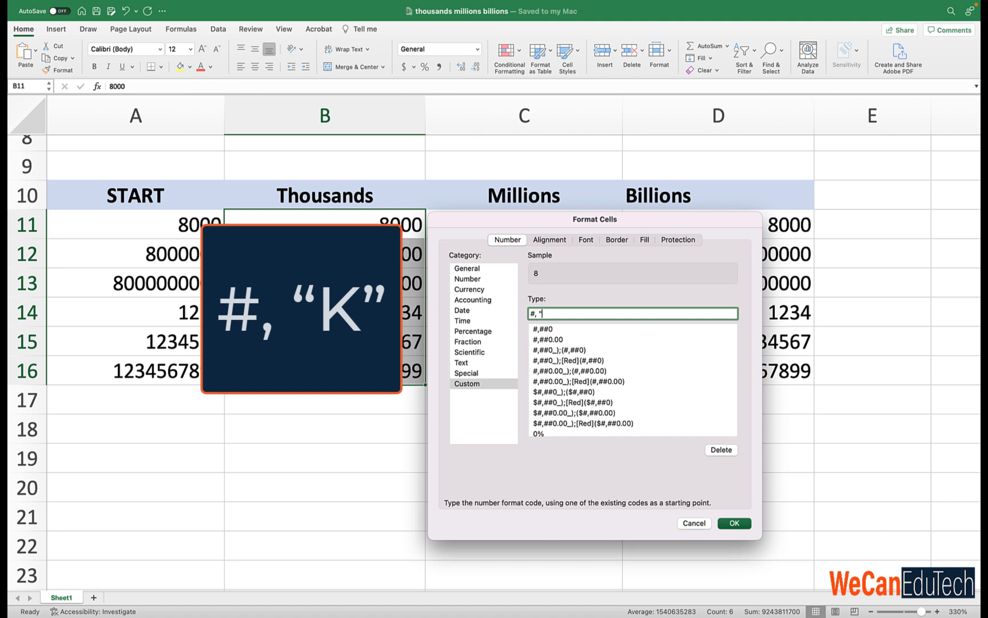
{"action": "type", "text": "K"}
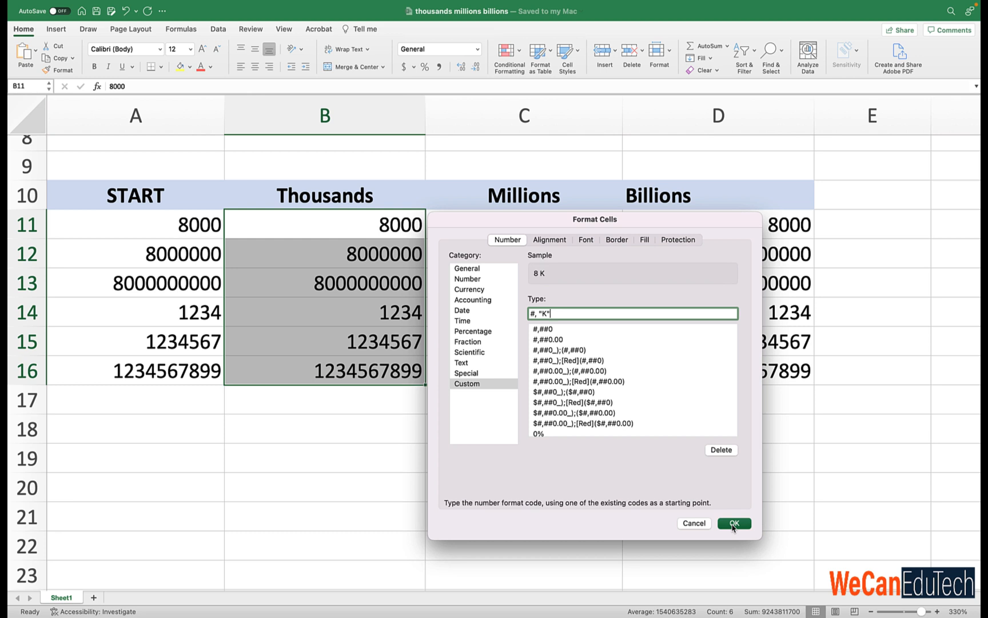
Apply the K format and compare a column B cell's real value with its display.
{"action": "left_click", "coordinate": [734, 524]}
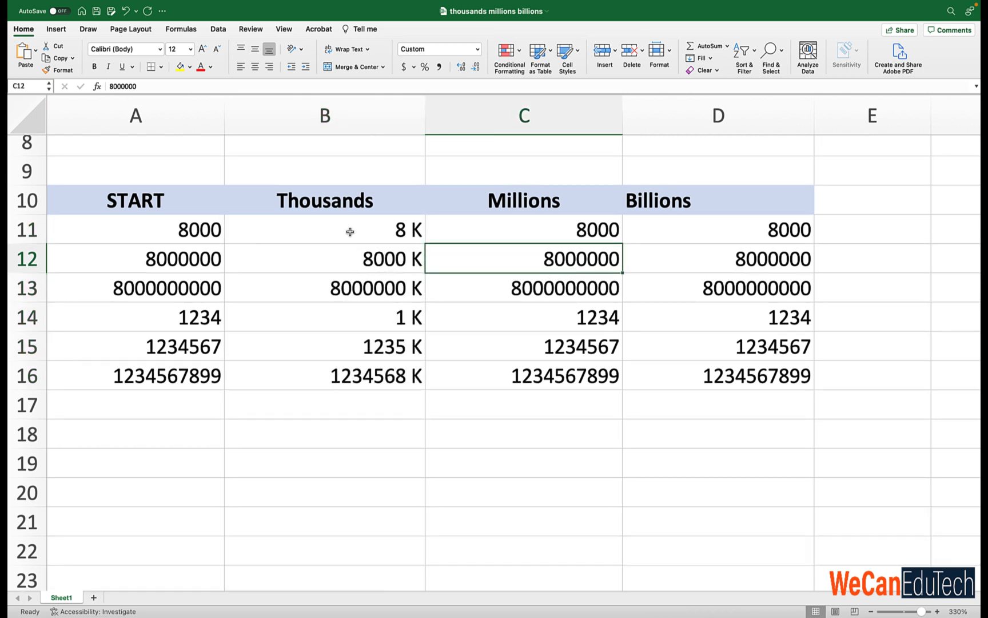
{"action": "left_click", "coordinate": [325, 229]}
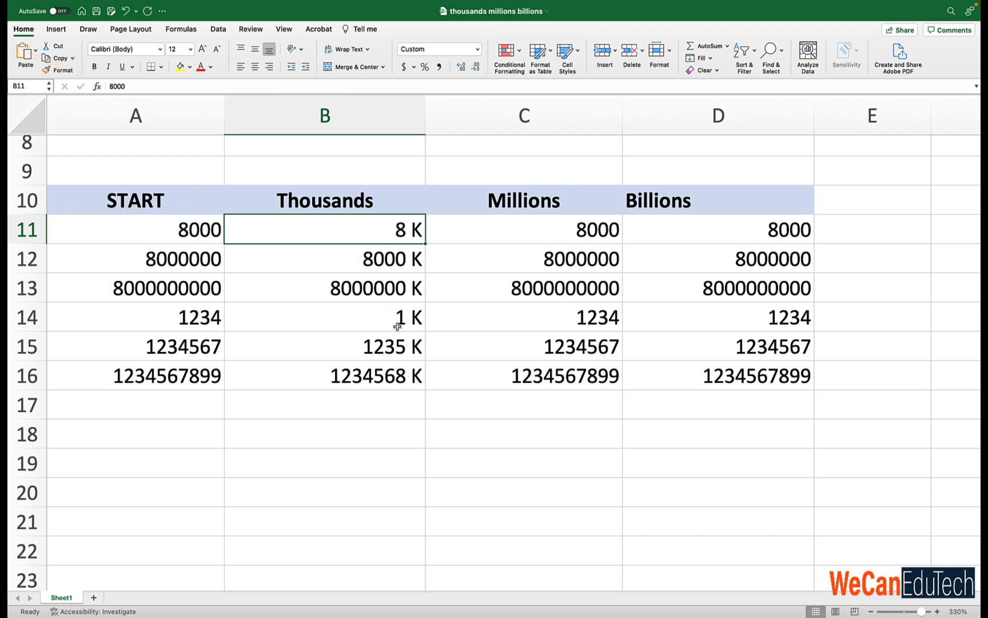
{"action": "mouse_move", "coordinate": [393, 323]}
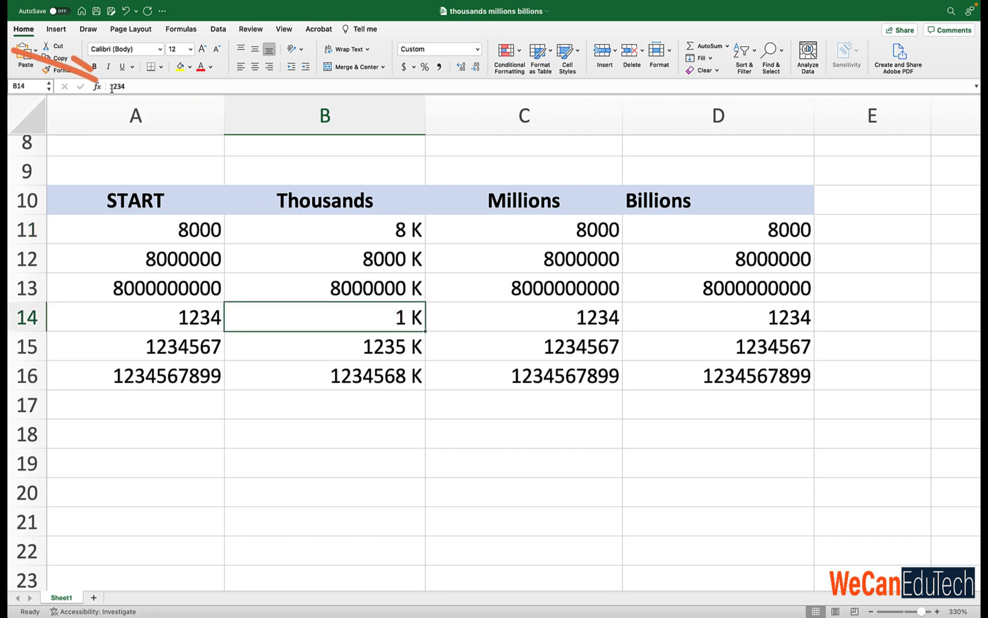
{"action": "mouse_move", "coordinate": [120, 92]}
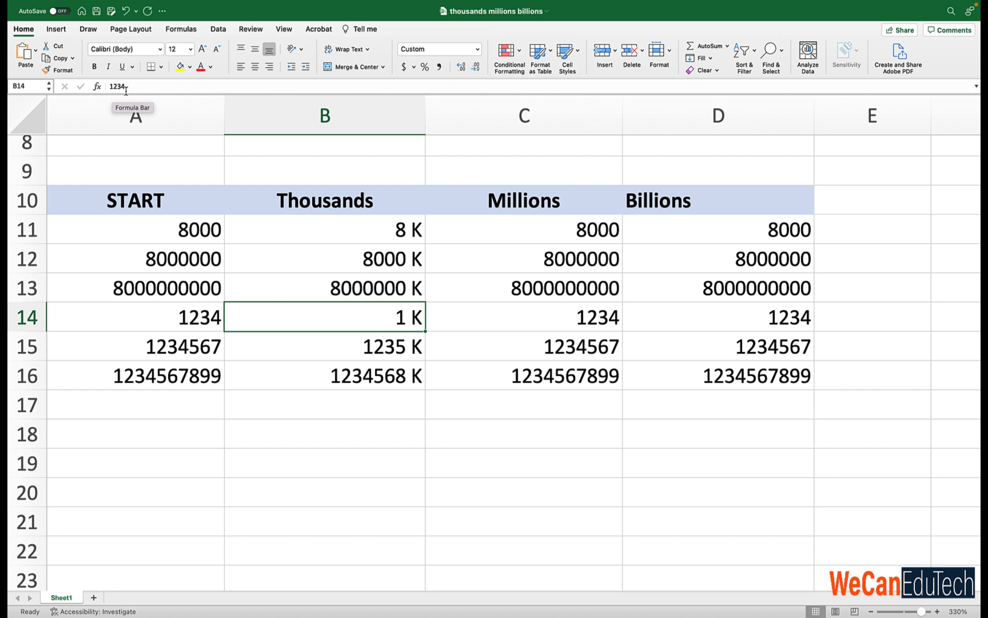
{"action": "mouse_move", "coordinate": [352, 228]}
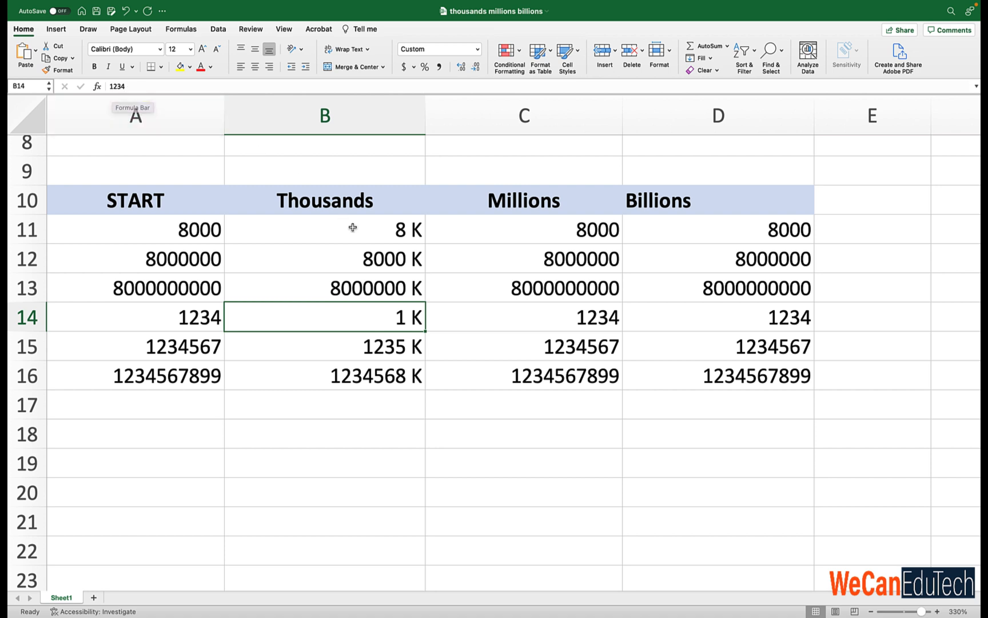
{"action": "mouse_move", "coordinate": [372, 234]}
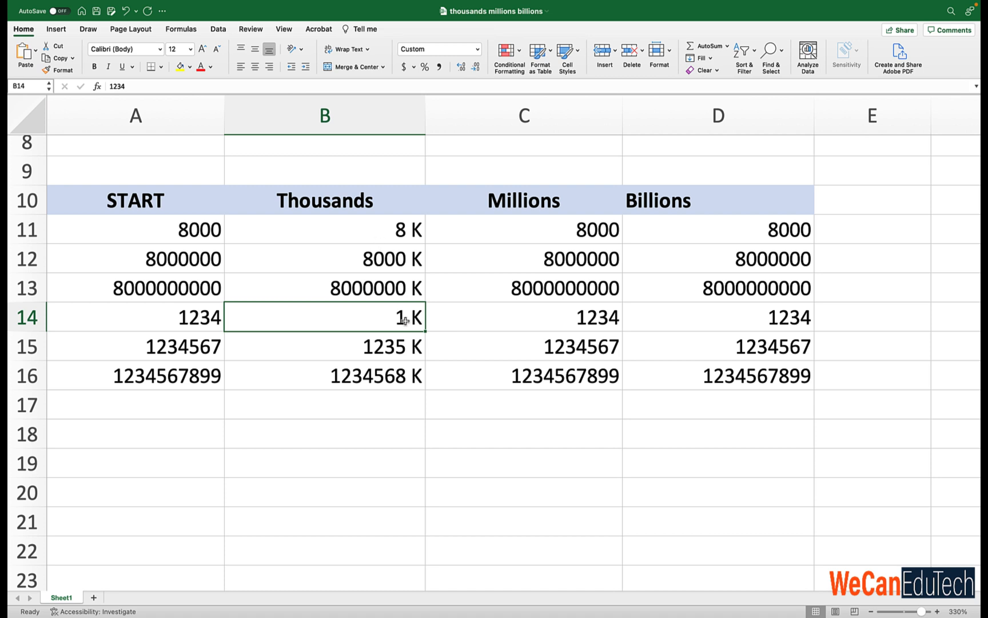
{"action": "mouse_move", "coordinate": [191, 326]}
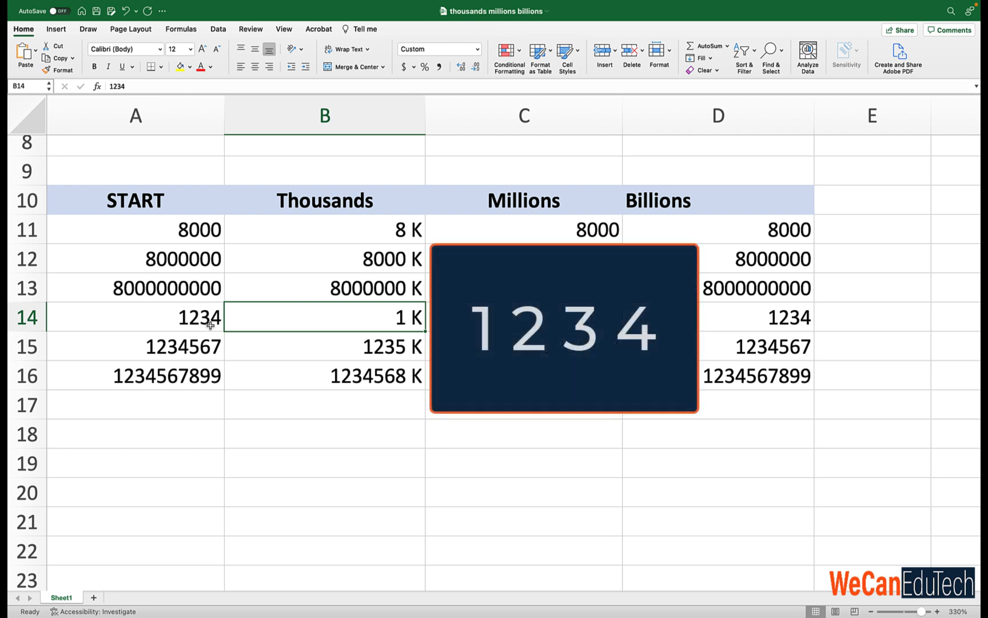
{"action": "mouse_move", "coordinate": [369, 330]}
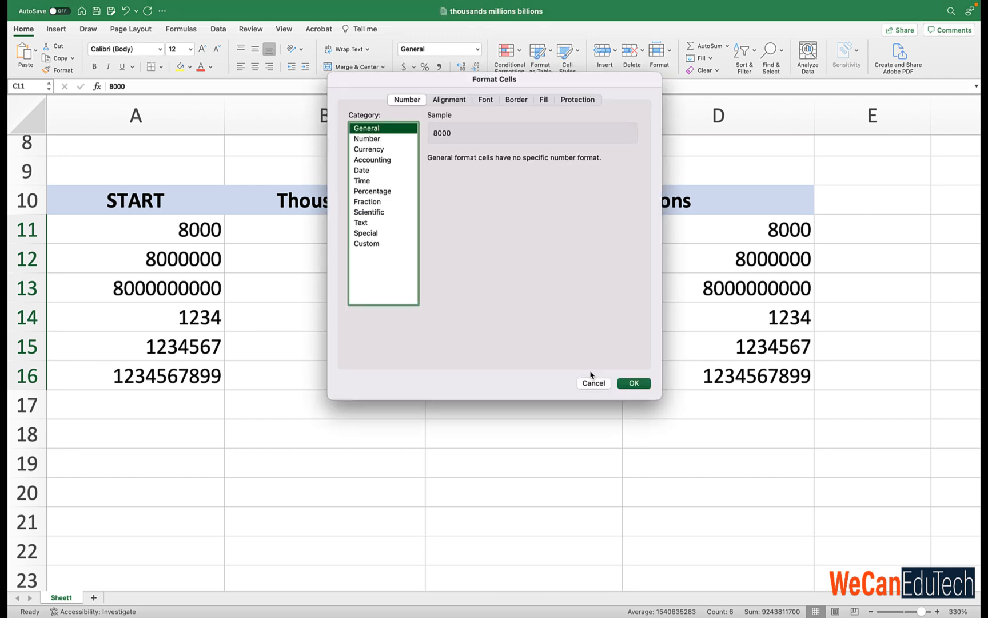
{"action": "mouse_move", "coordinate": [350, 94]}
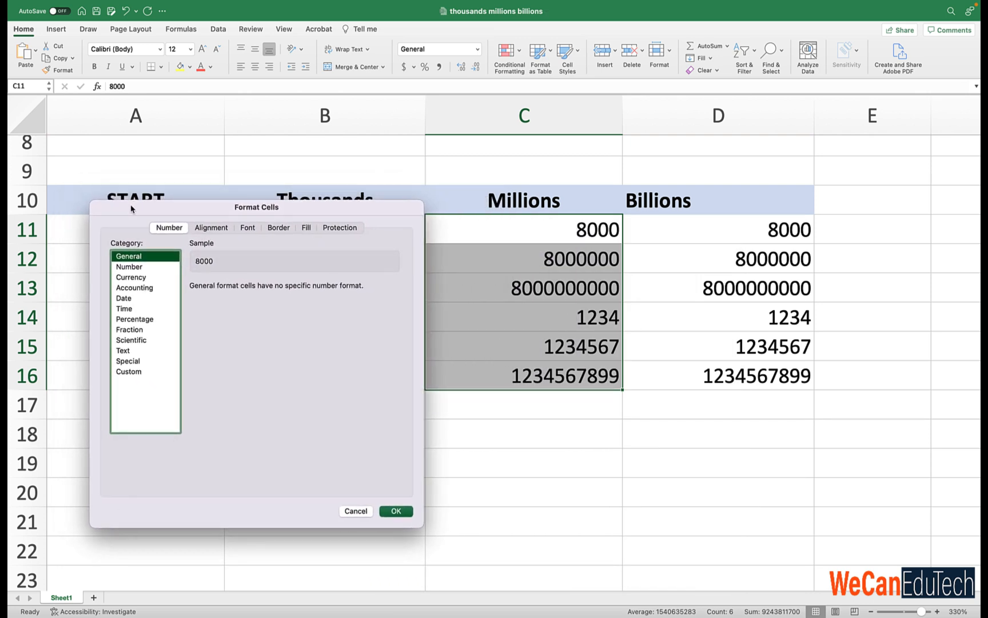
Enter the custom format #.0,, "M" and apply it to the Millions values.
{"action": "left_click", "coordinate": [129, 371]}
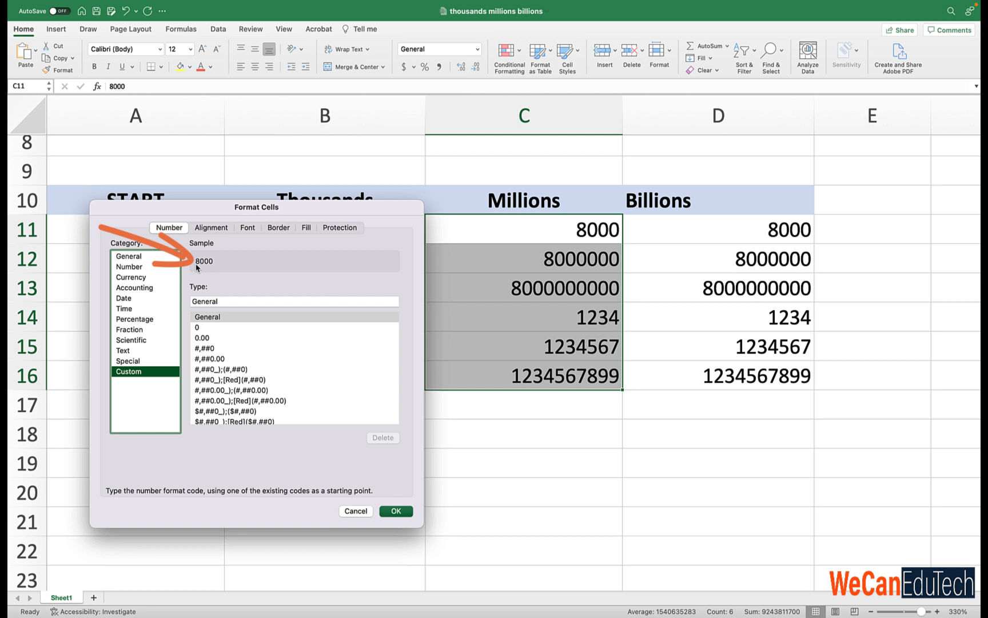
{"action": "mouse_move", "coordinate": [216, 274]}
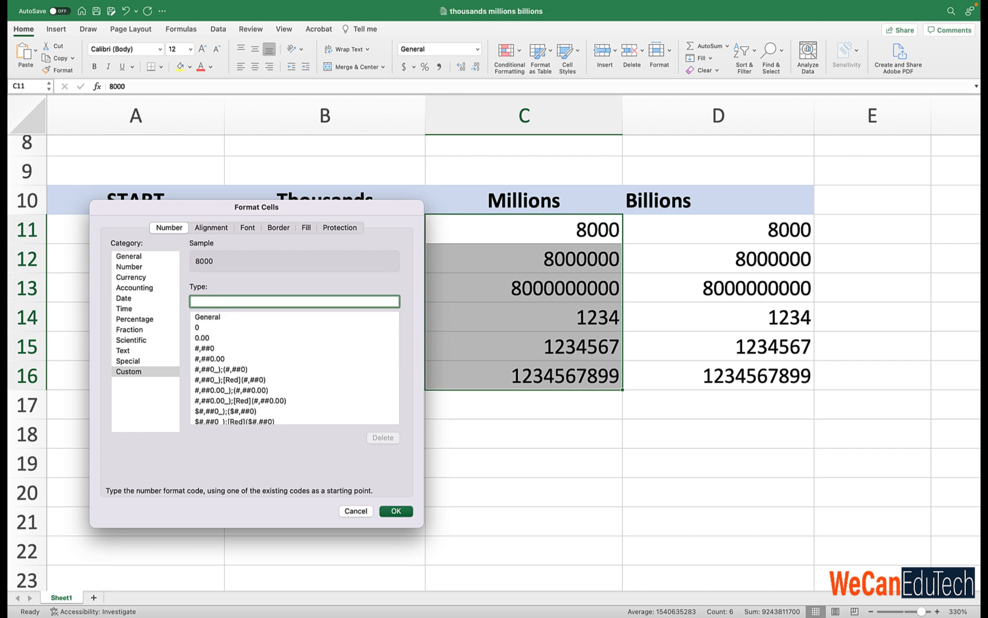
{"action": "type", "text": "#"}
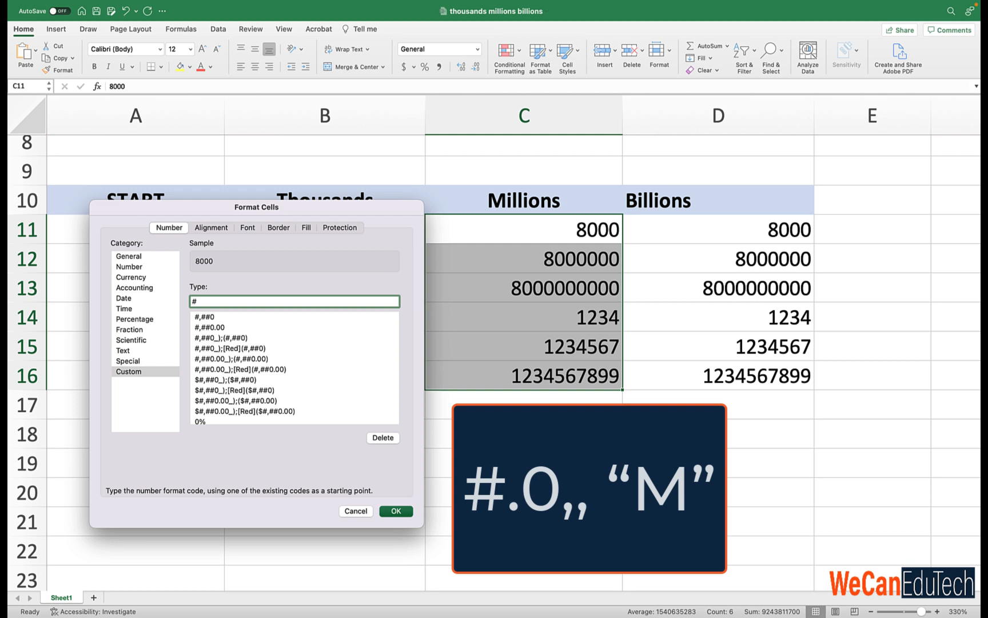
{"action": "type", "text": ".0"}
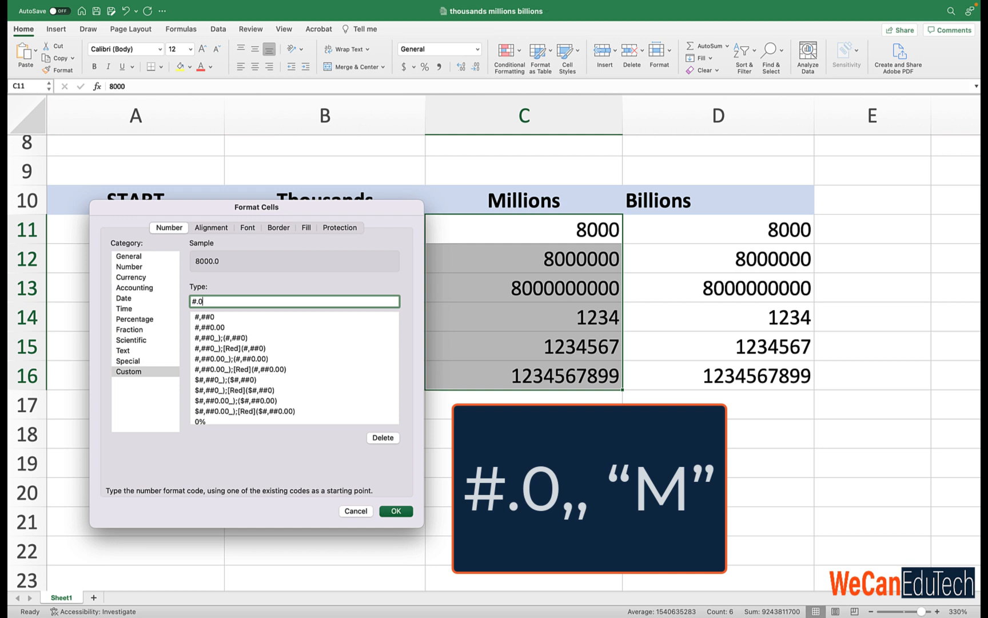
{"action": "type", "text": ",,"}
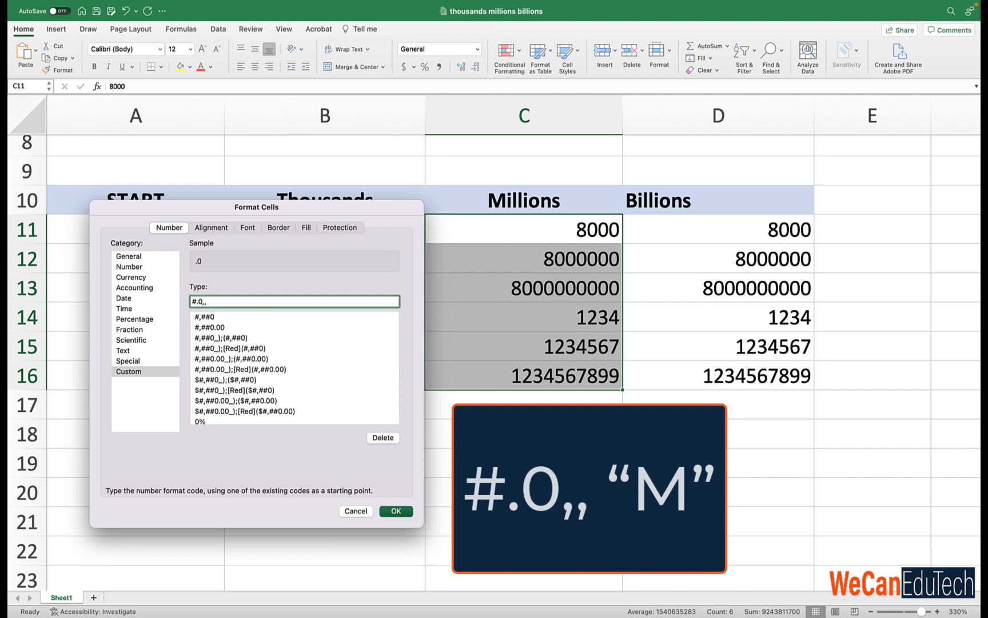
{"action": "type", "text": "\"M"}
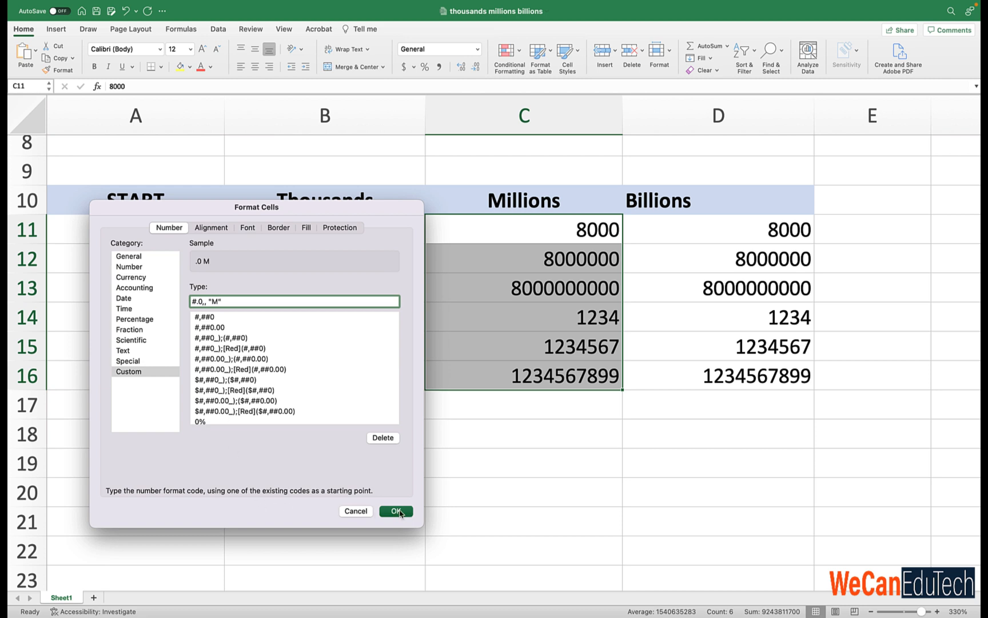
{"action": "left_click", "coordinate": [396, 511]}
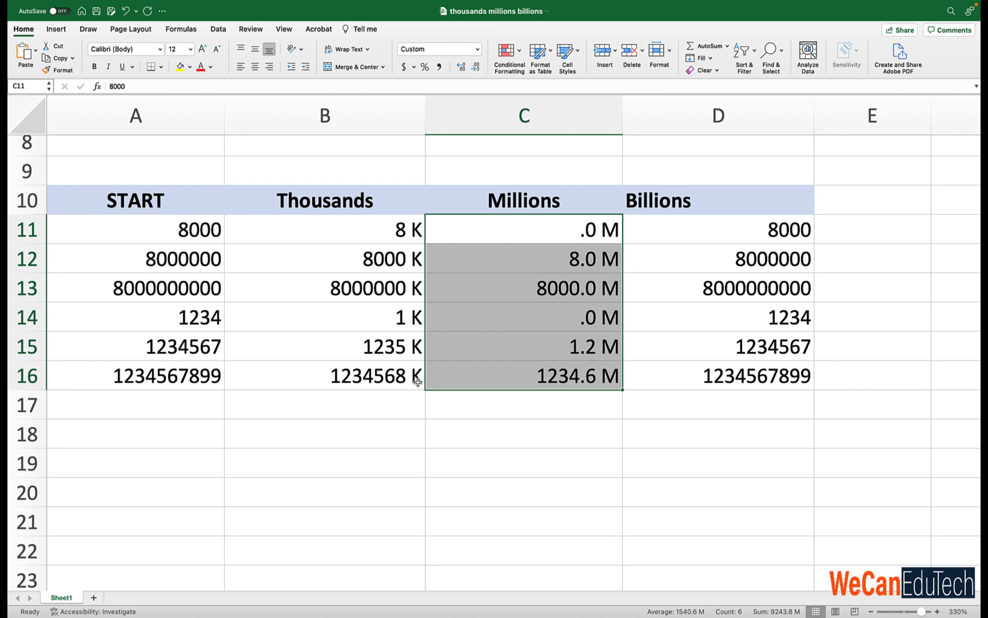
{"action": "mouse_move", "coordinate": [607, 364]}
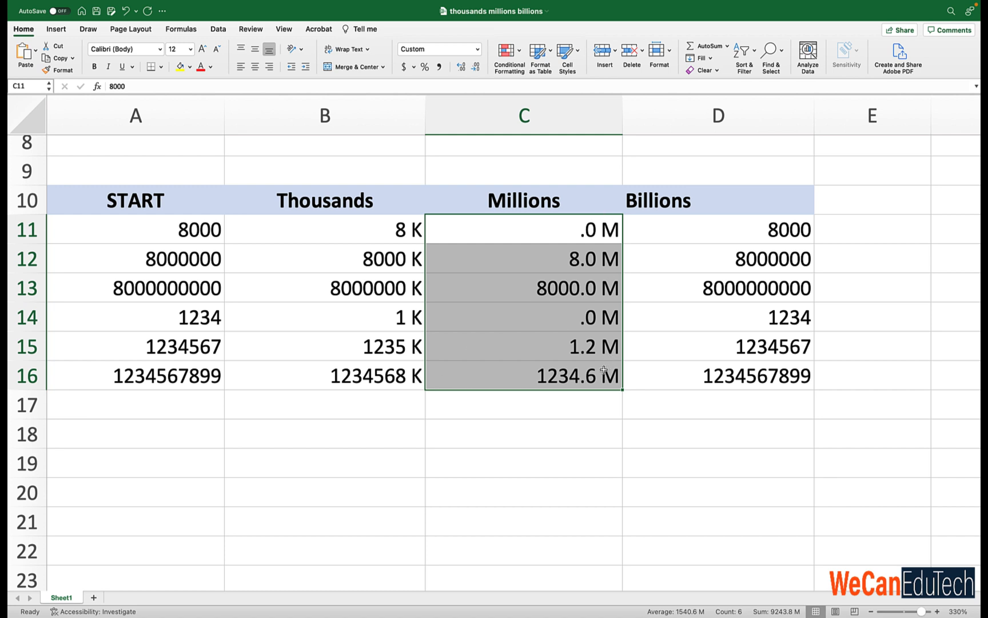
{"action": "mouse_move", "coordinate": [561, 263]}
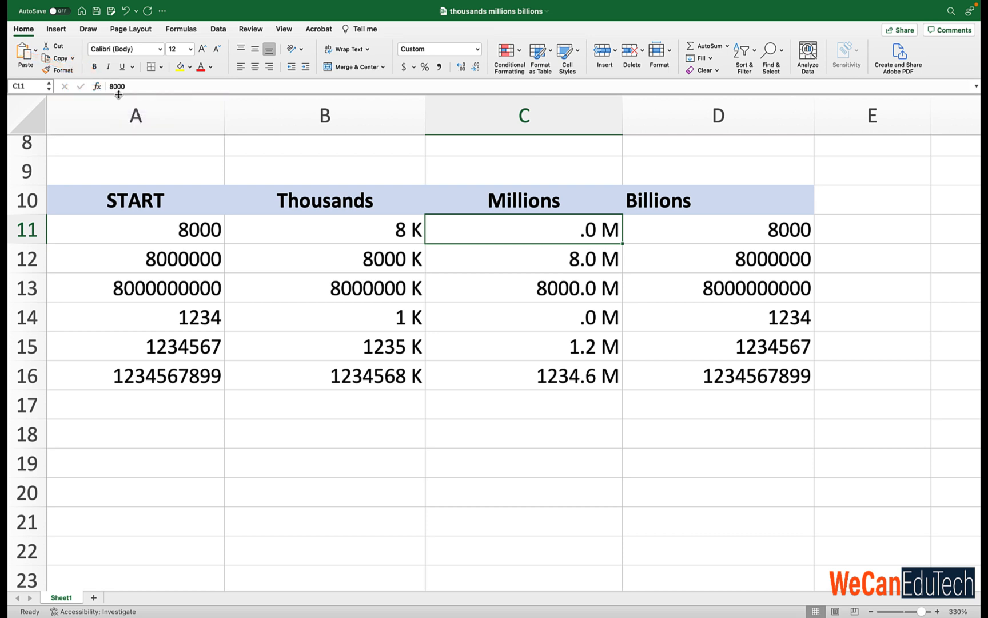
{"action": "mouse_move", "coordinate": [572, 270]}
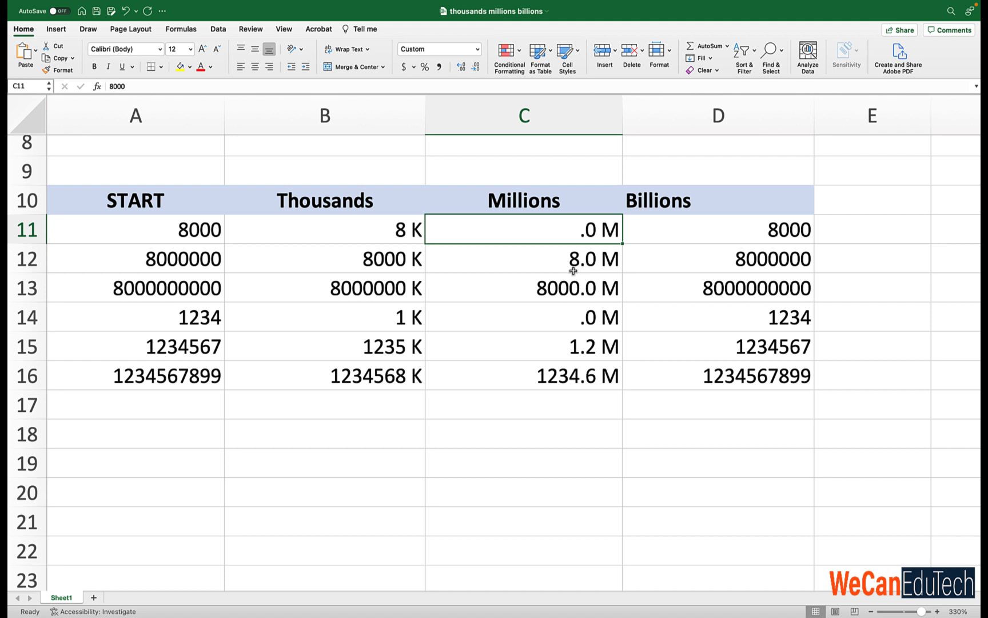
{"action": "mouse_move", "coordinate": [549, 262]}
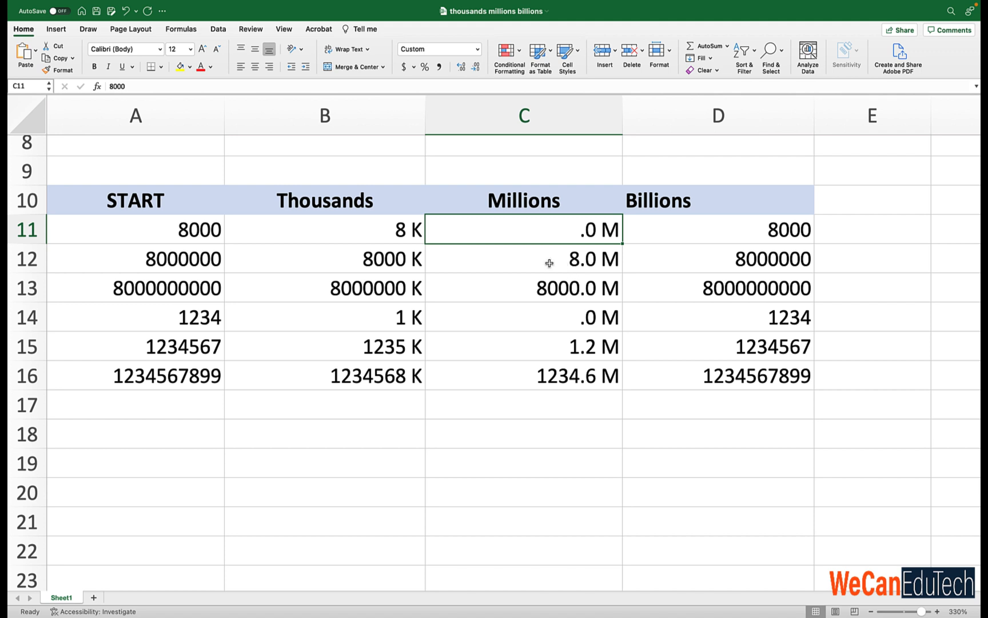
{"action": "left_click", "coordinate": [523, 259]}
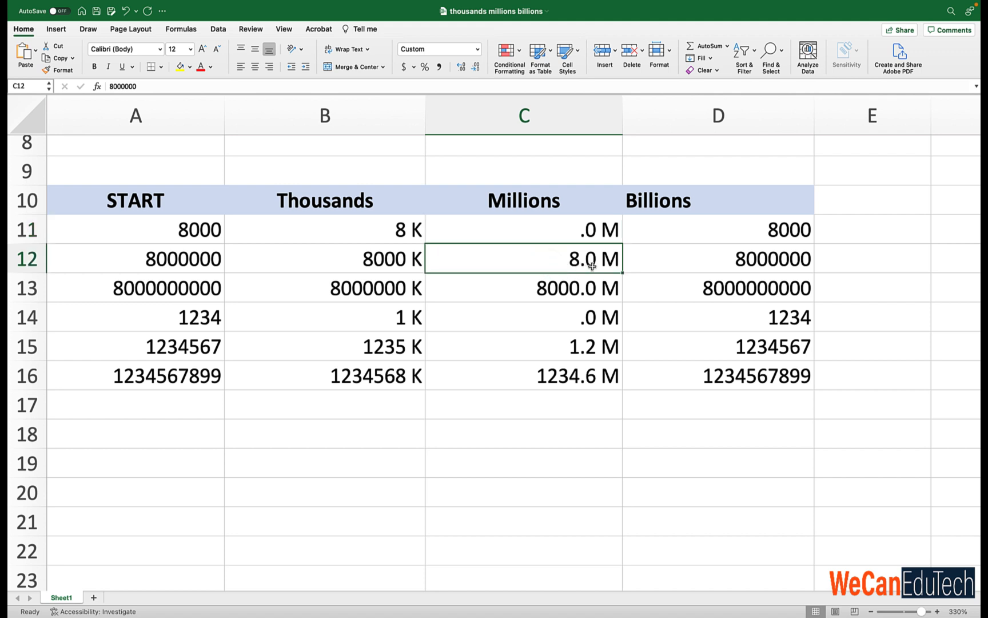
{"action": "mouse_move", "coordinate": [605, 264]}
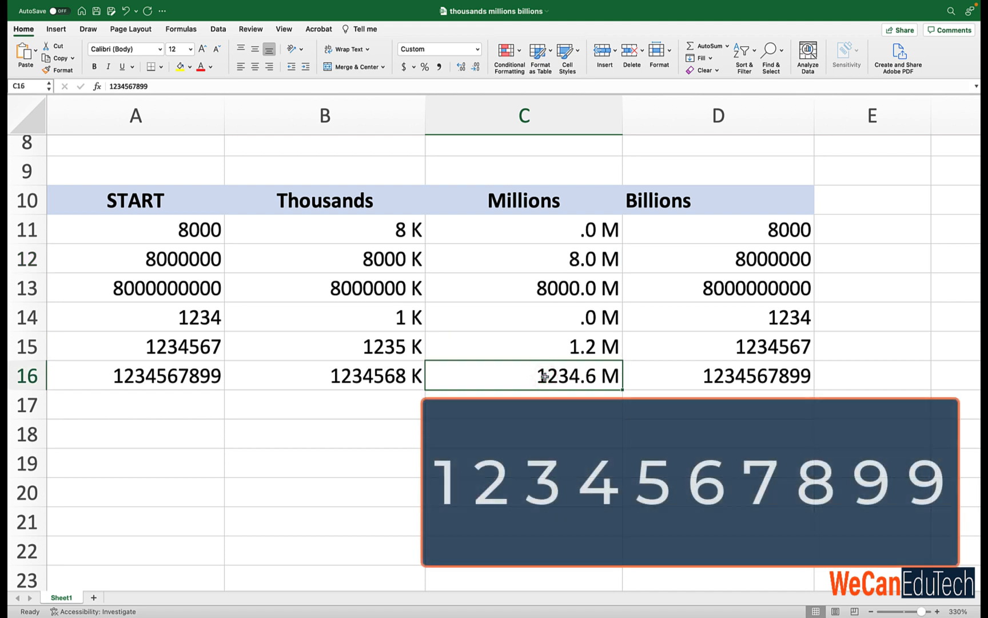
{"action": "left_click_drag", "start_coordinate": [672, 433], "coordinate": [939, 431]}
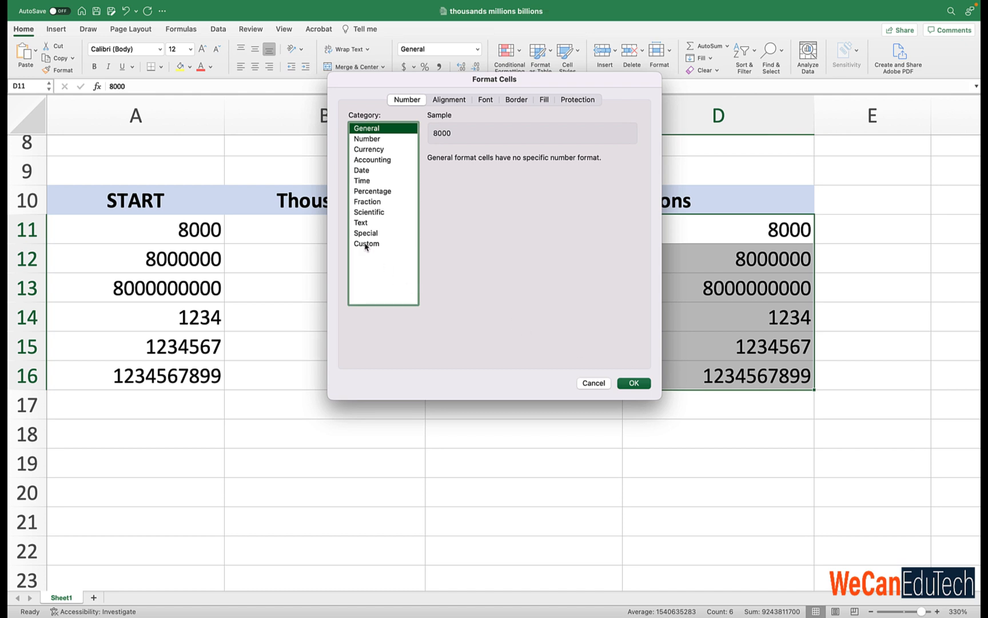
Enter the custom format #.00,,, "B" and apply it to D11:D16.
{"action": "left_click", "coordinate": [366, 243]}
{"action": "type", "text": "#.00"}
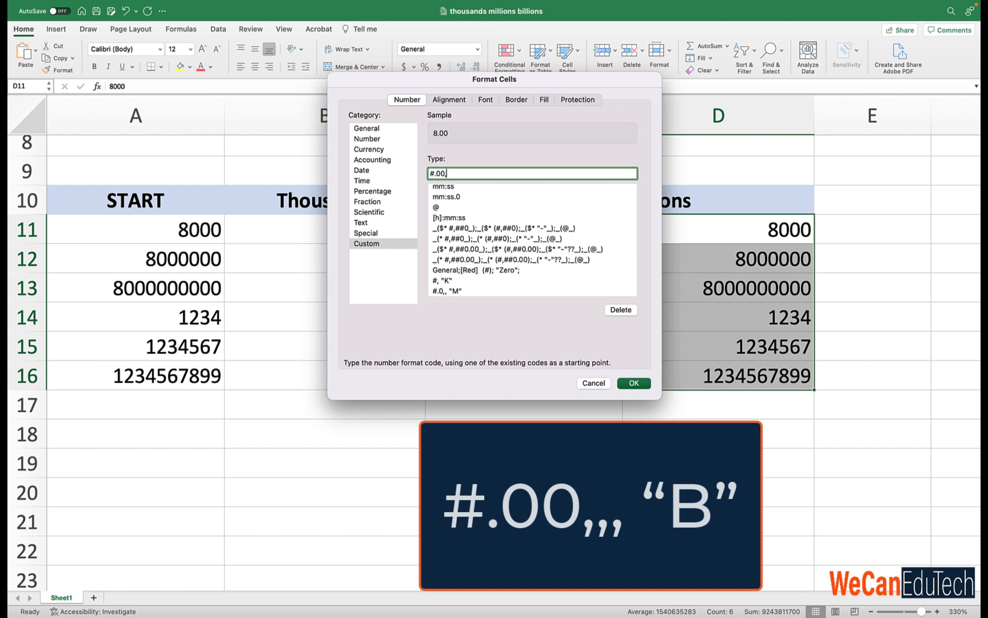
{"action": "type", "text": ","}
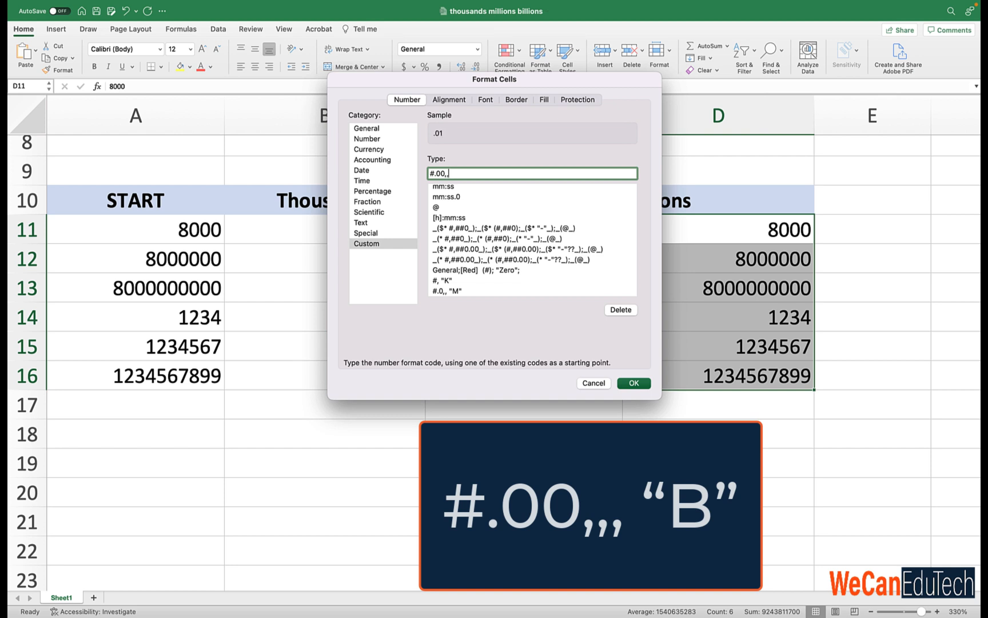
{"action": "type", "text": ", \"B"}
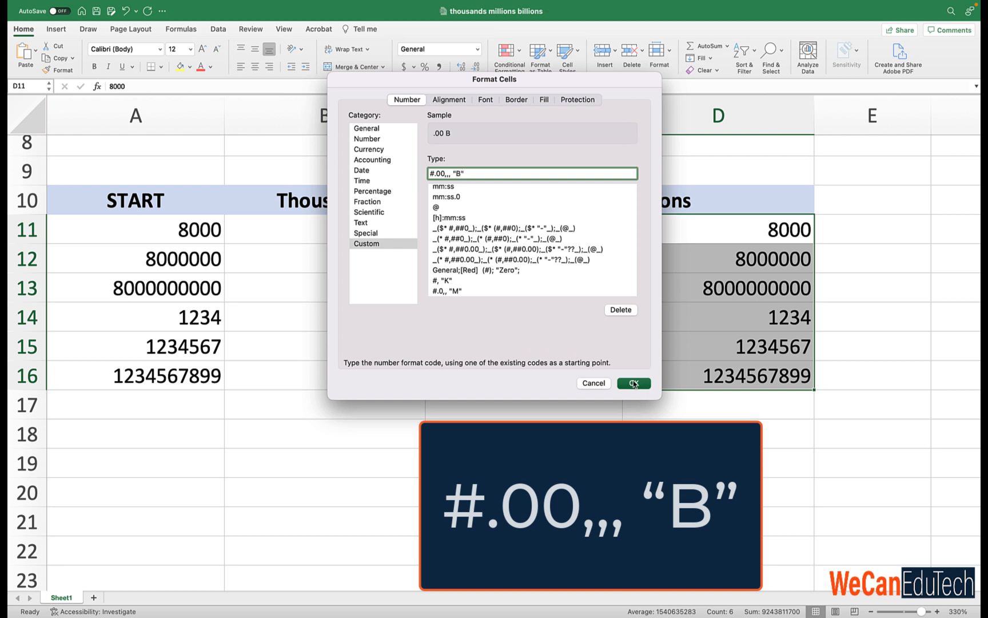
{"action": "left_click", "coordinate": [634, 383]}
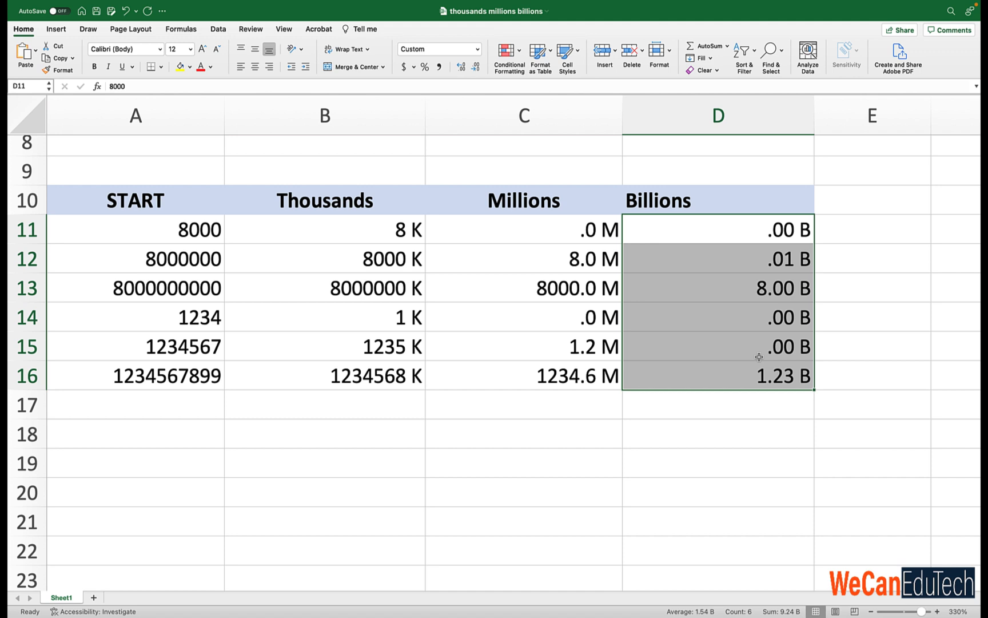
{"action": "mouse_move", "coordinate": [681, 290]}
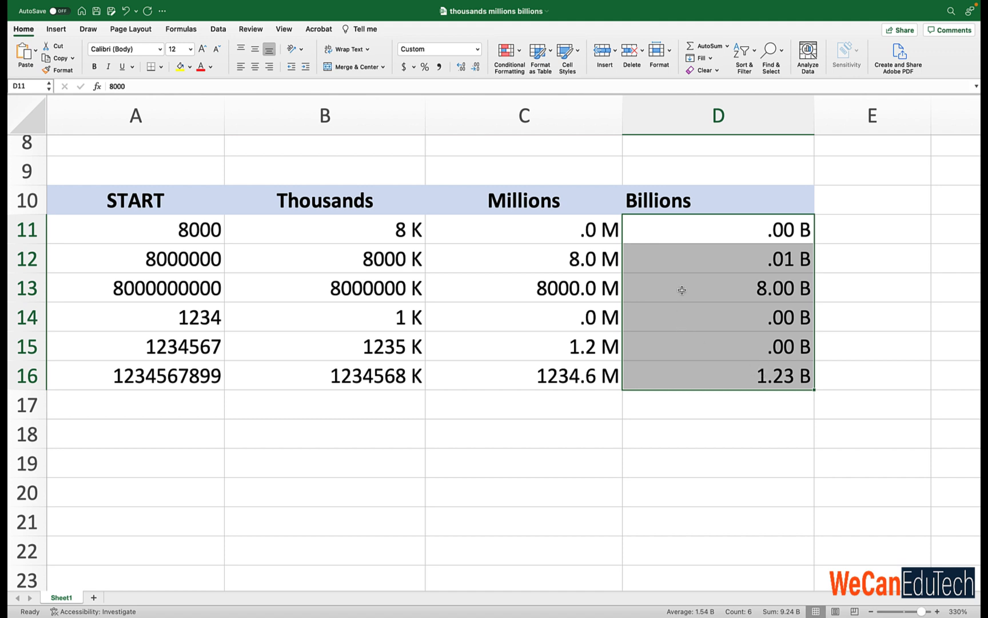
{"action": "mouse_move", "coordinate": [684, 413]}
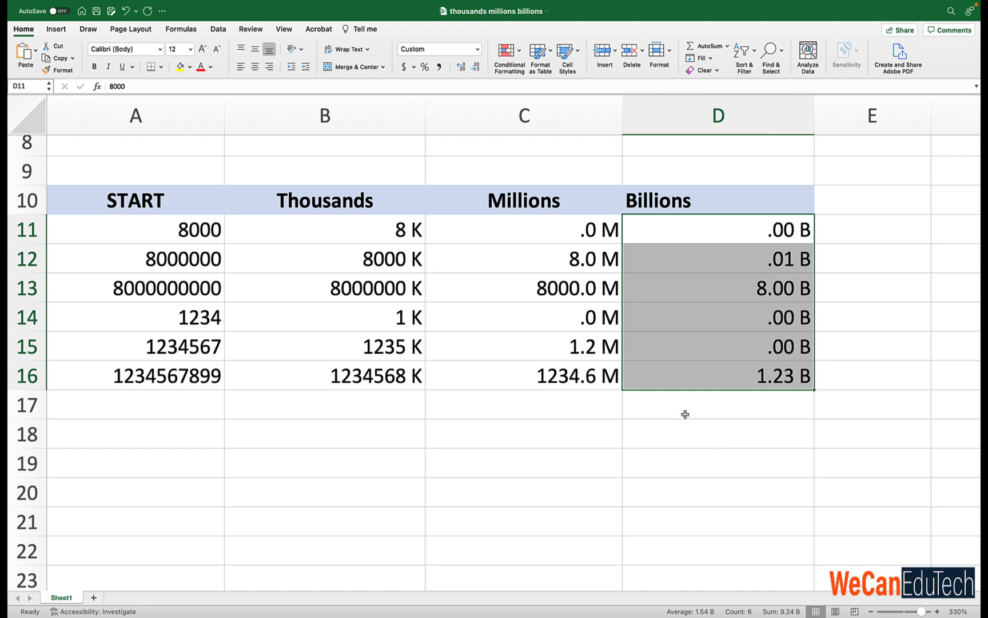
{"action": "left_click", "coordinate": [717, 405]}
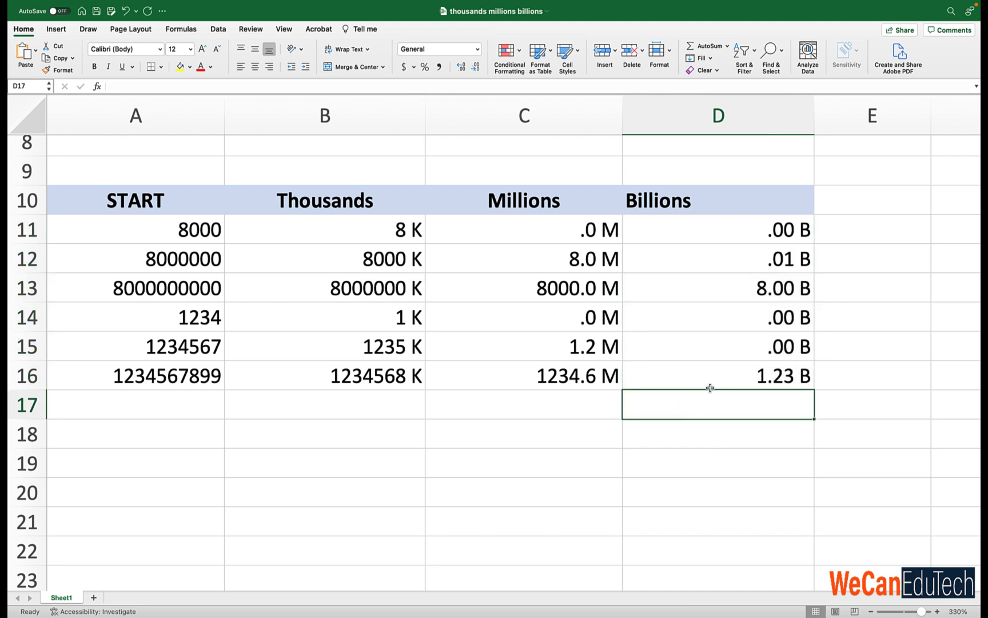
{"action": "mouse_move", "coordinate": [738, 376]}
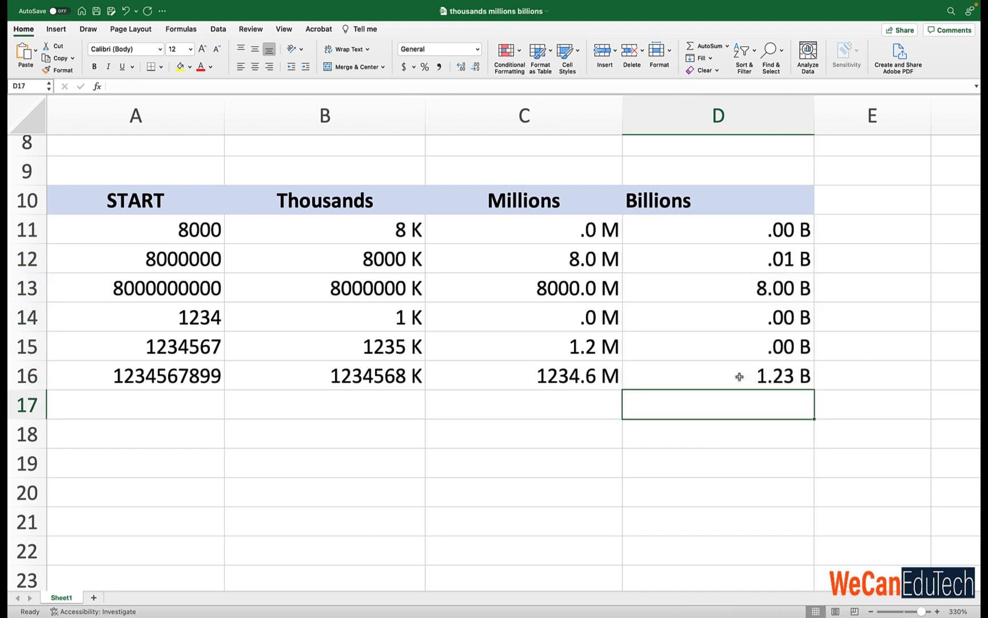
{"action": "left_click", "coordinate": [717, 375]}
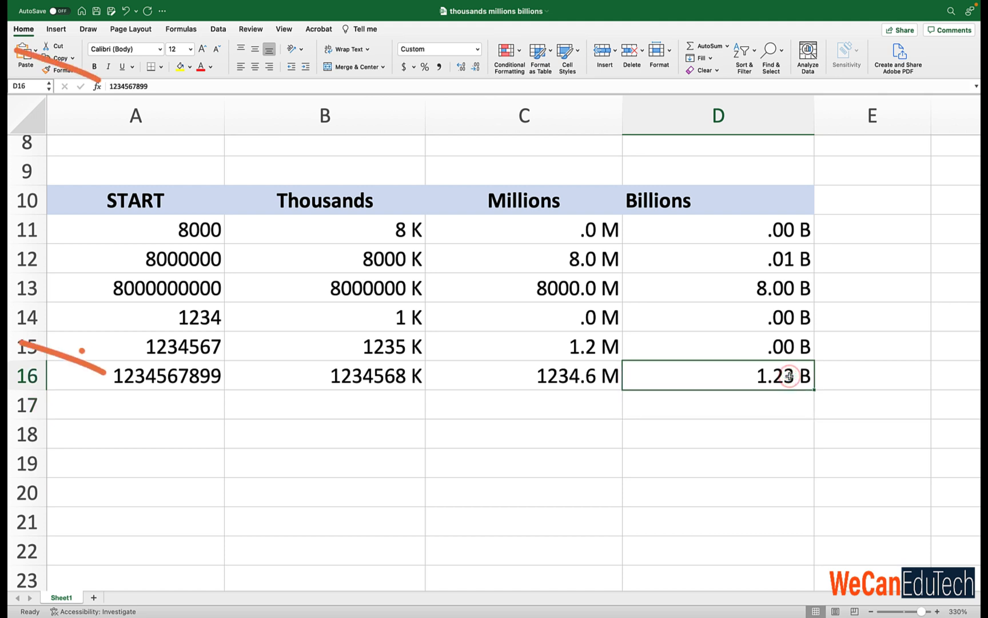